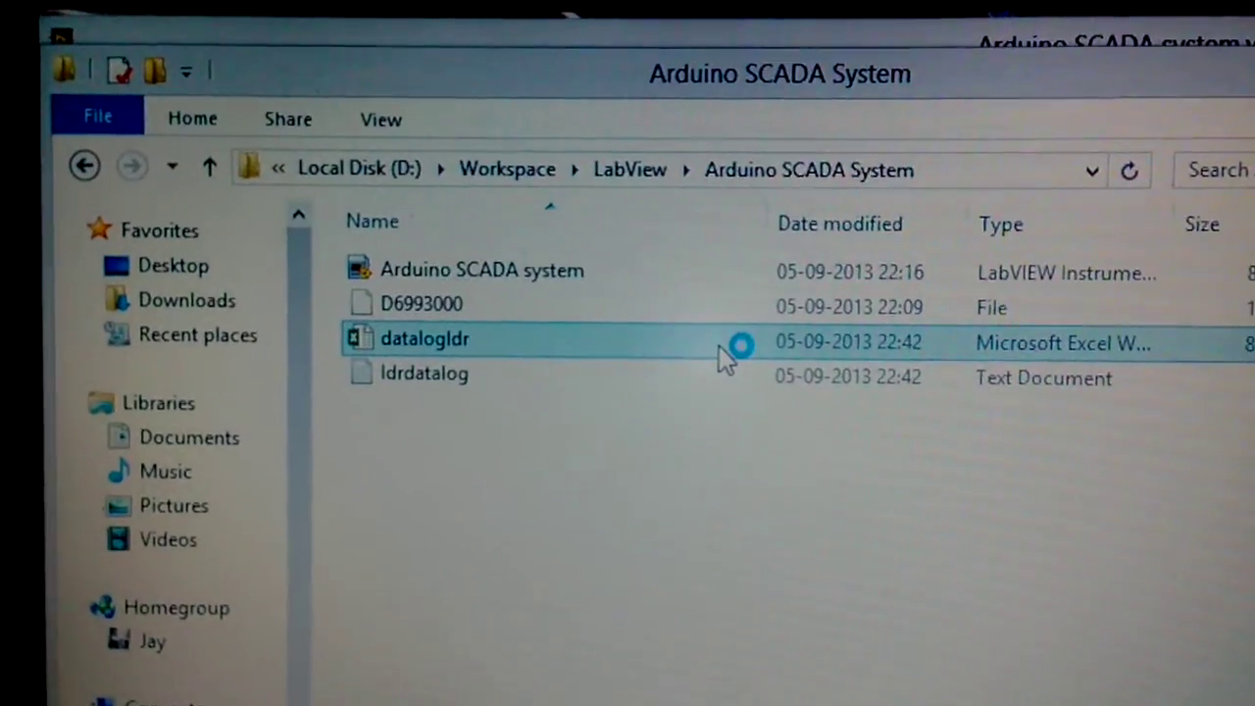
- Open the datalogldr Excel workbook from the Arduino SCADA System folder
{"action": "double_click", "coordinate": [423, 337]}
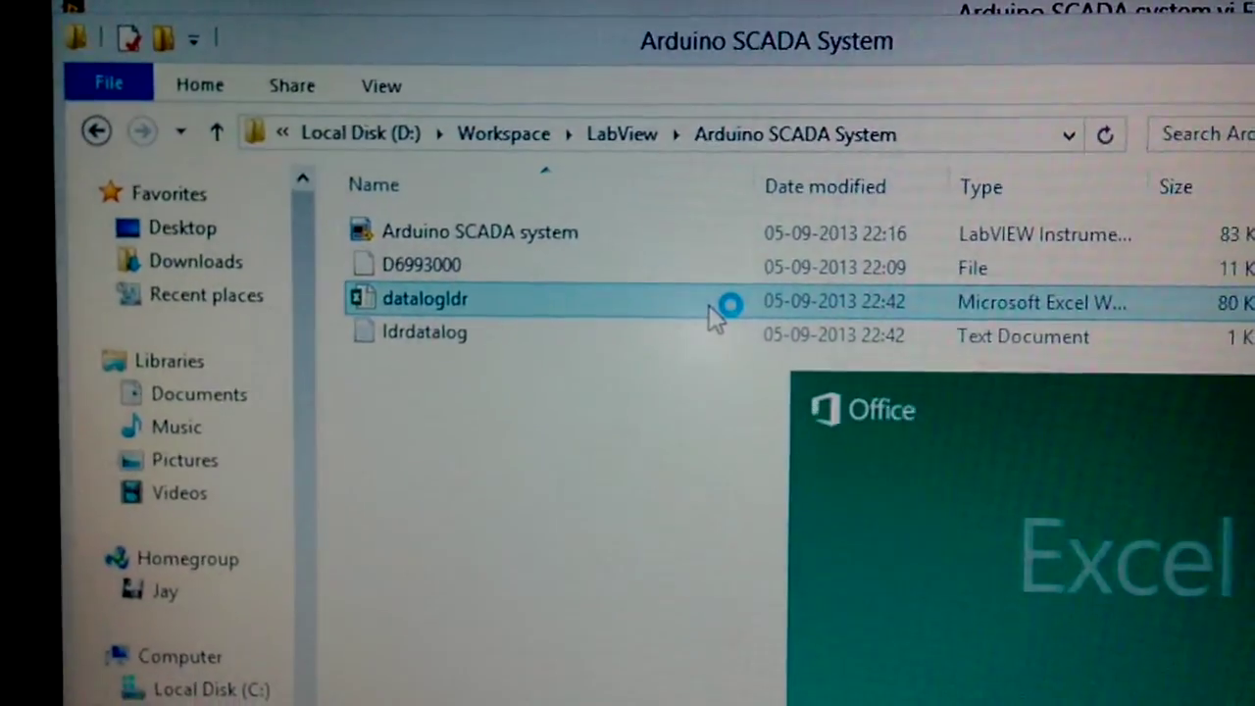